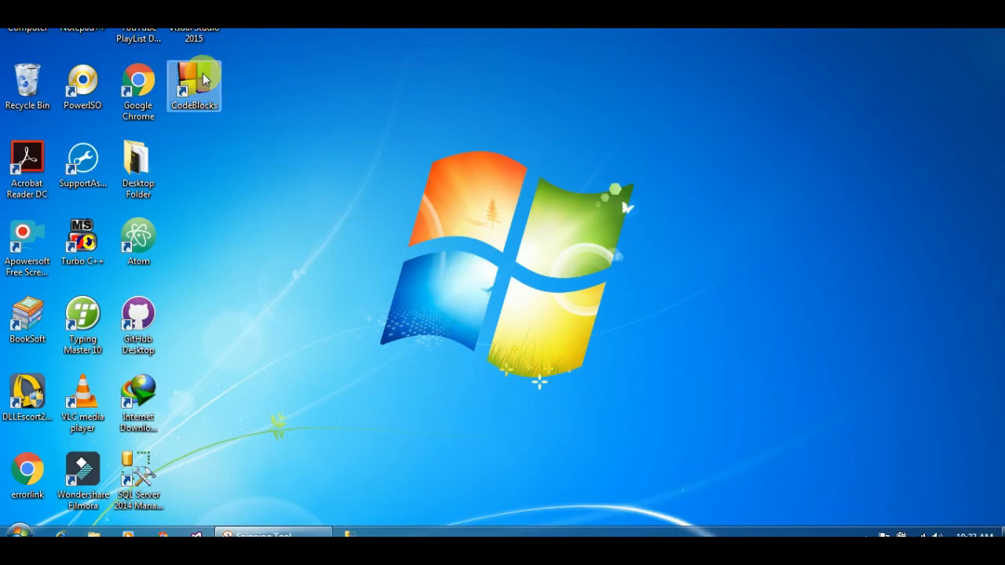
Step: Launch Code::Blocks from the desktop shortcut and reach the start page with the GCC error
double_click(195, 79)
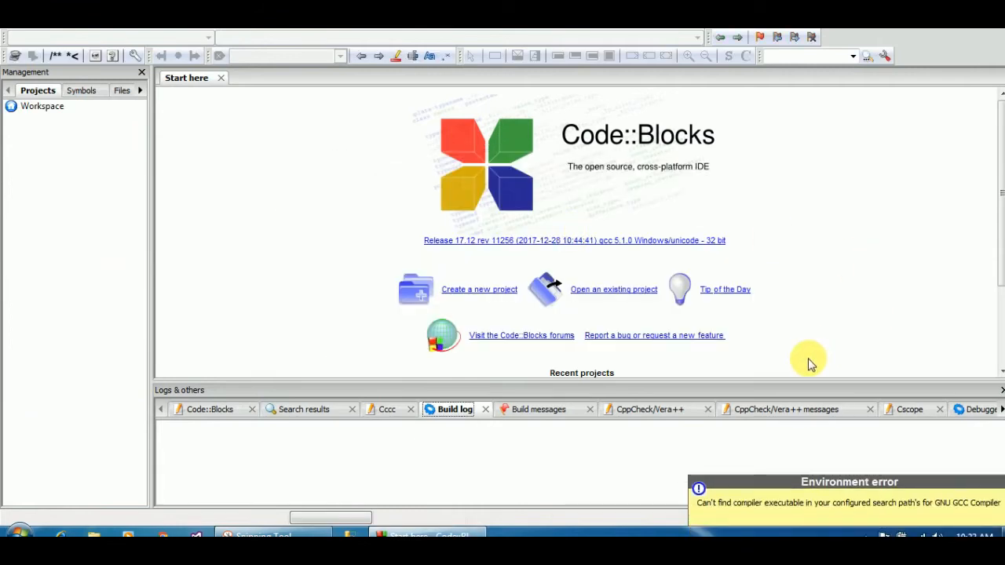
mouse_move(659, 501)
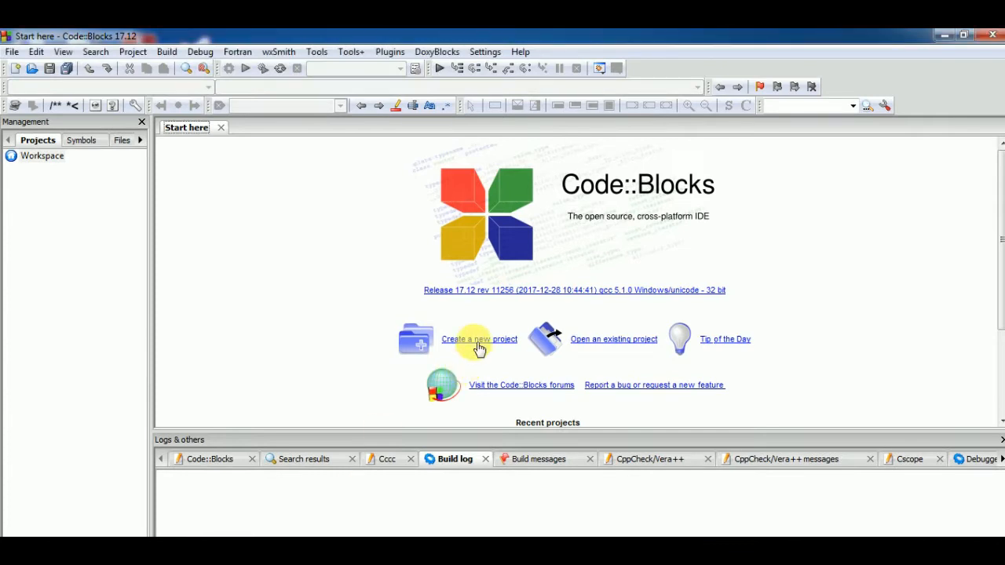
Step: Create a C console application project titled demo1 with the default GNU GCC configurations
left_click(479, 340)
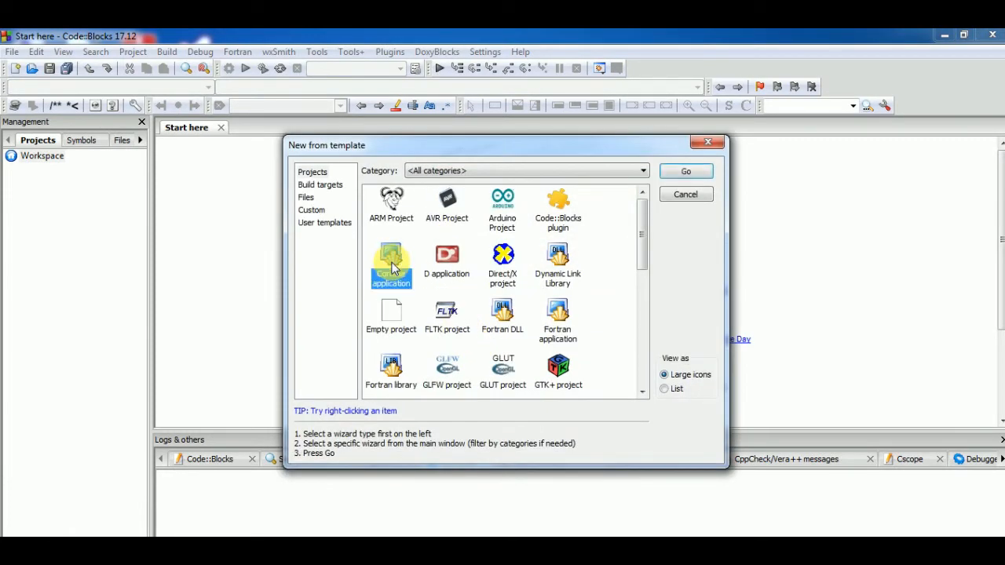
double_click(391, 264)
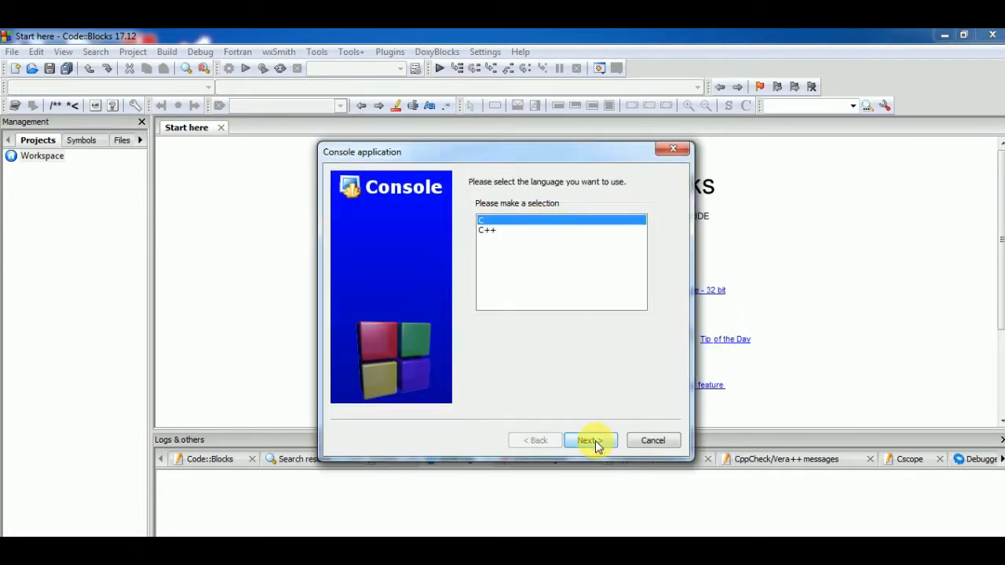
left_click(591, 439)
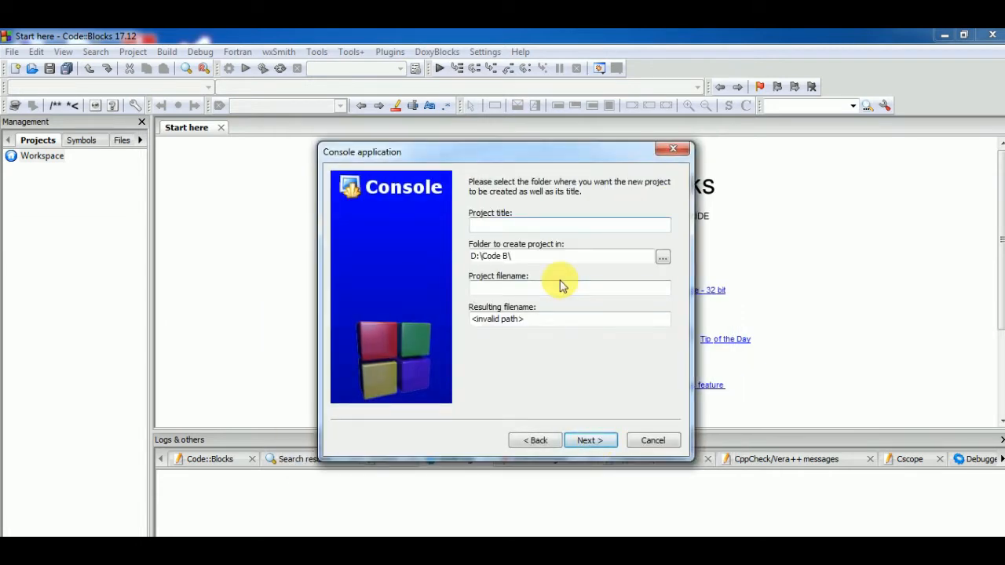
type("demo1")
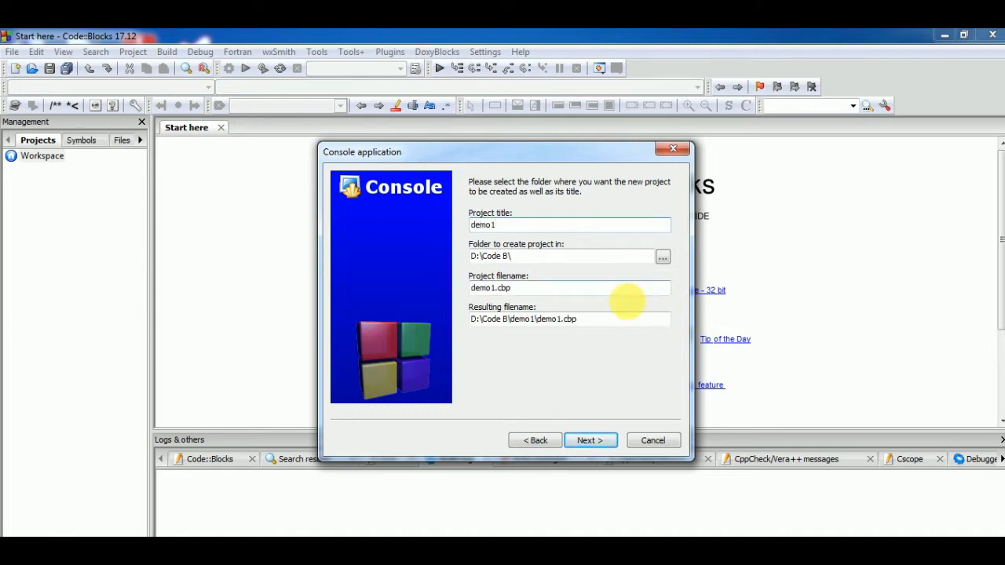
left_click(568, 289)
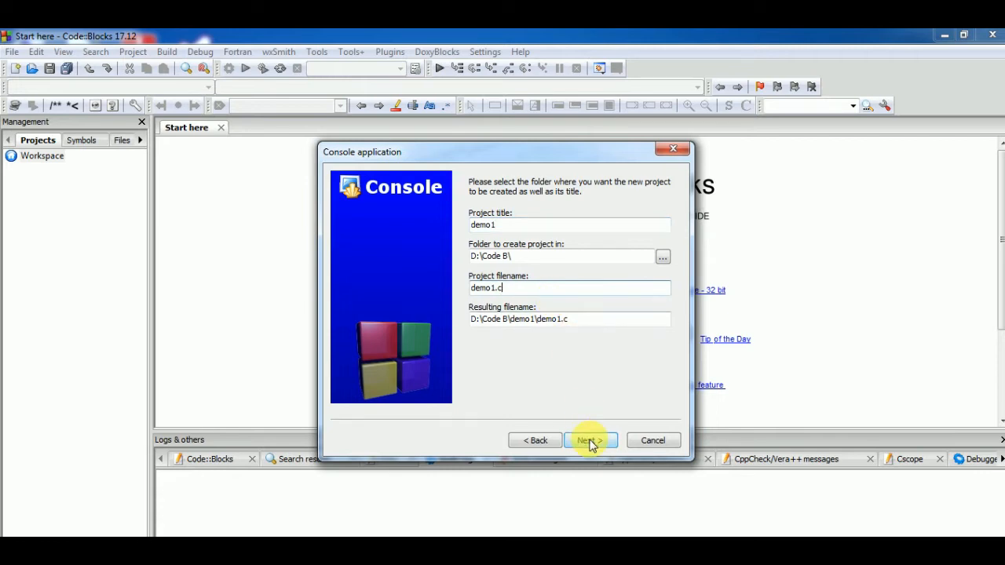
left_click(590, 439)
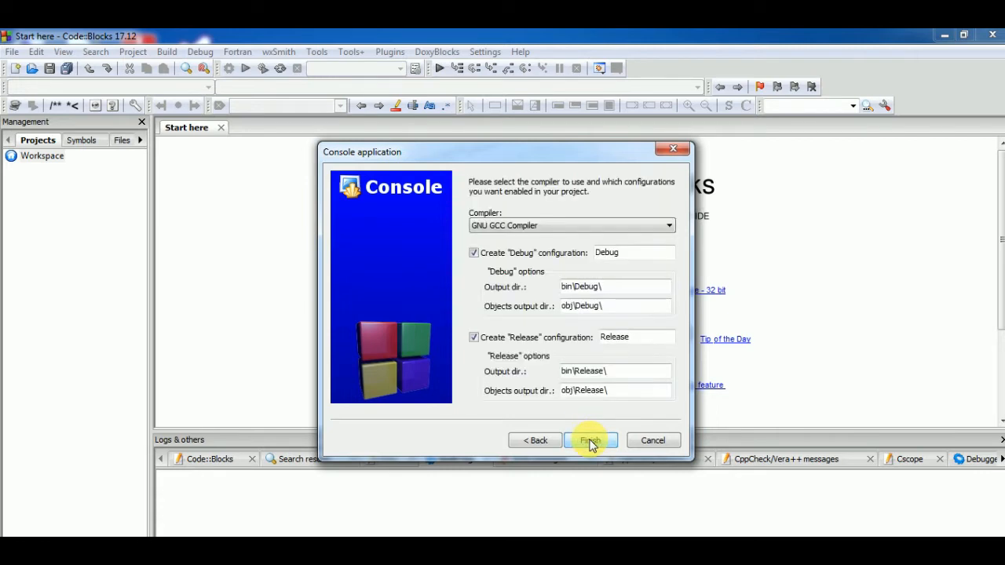
left_click(591, 440)
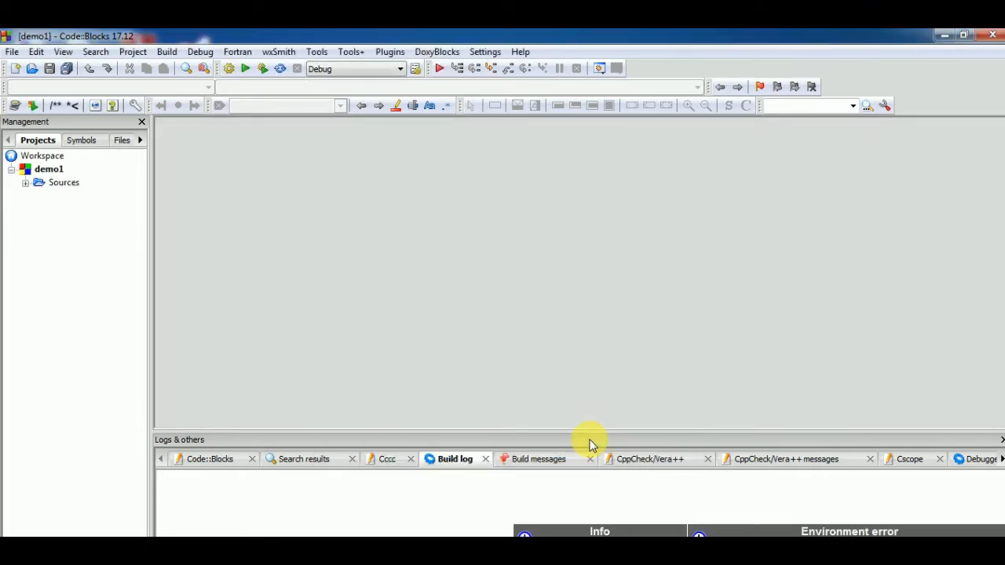
mouse_move(383, 300)
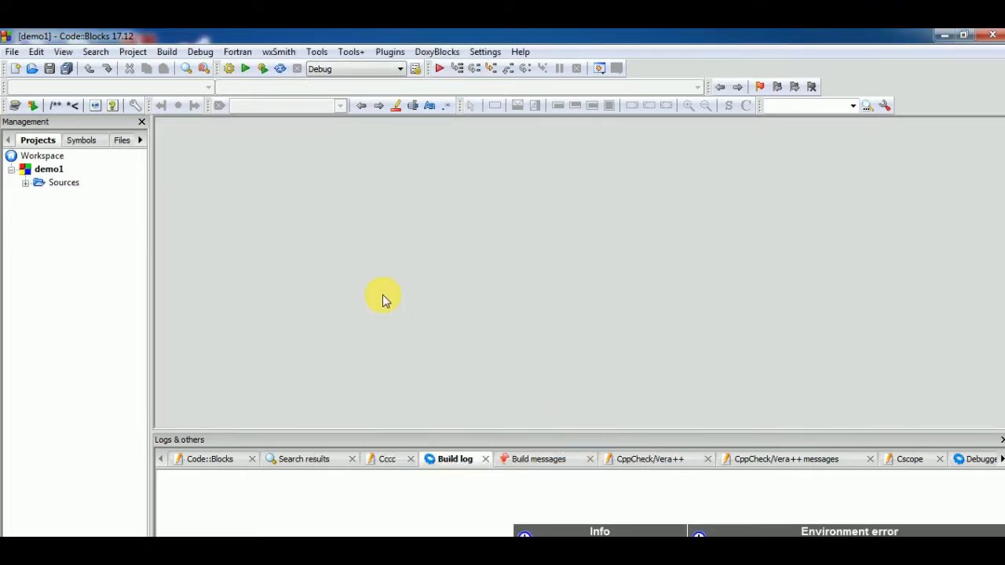
Step: Open demo1's main.c and attempt Build and run, which fails because mingw32-gcc.exe cannot run
left_click(25, 182)
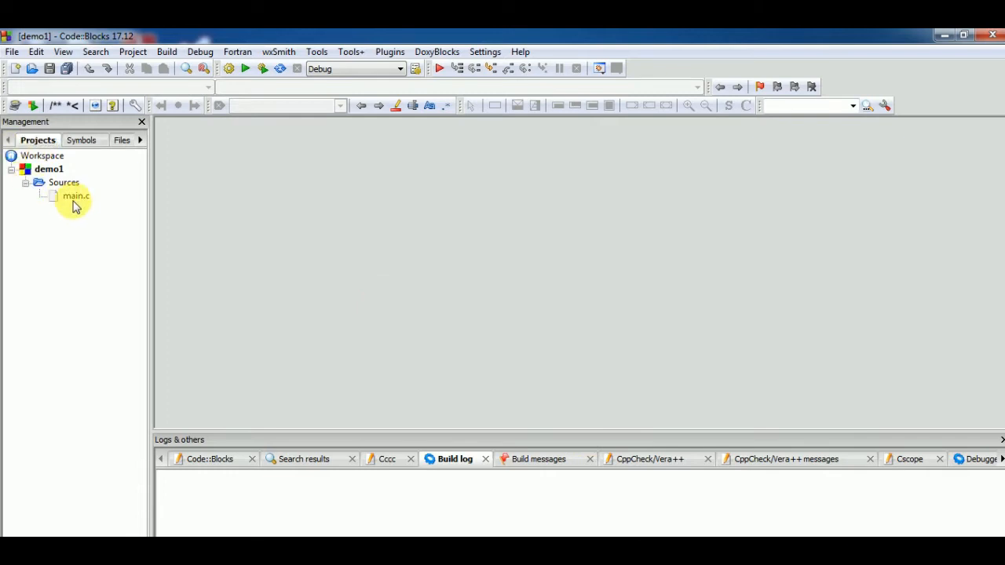
double_click(76, 194)
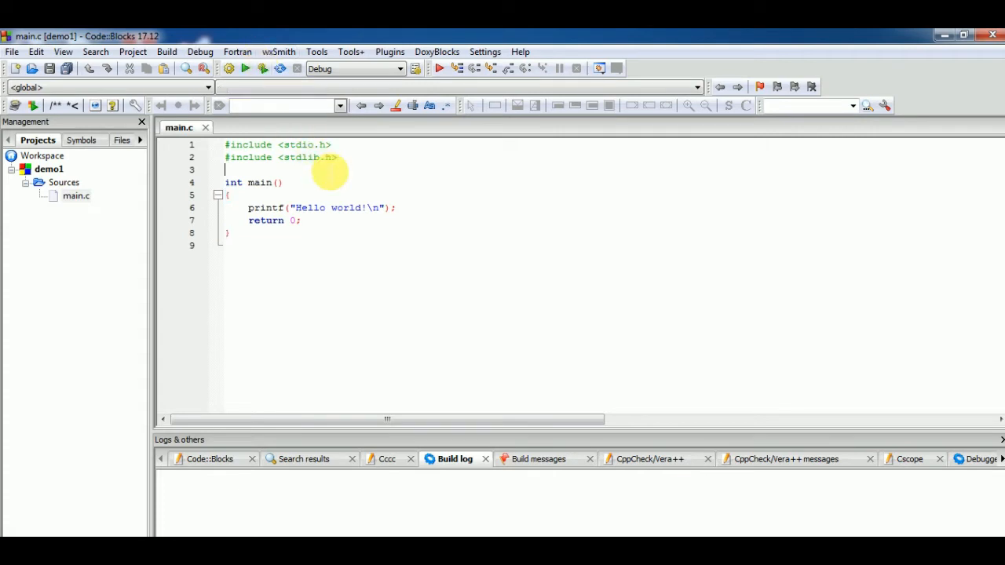
mouse_move(265, 70)
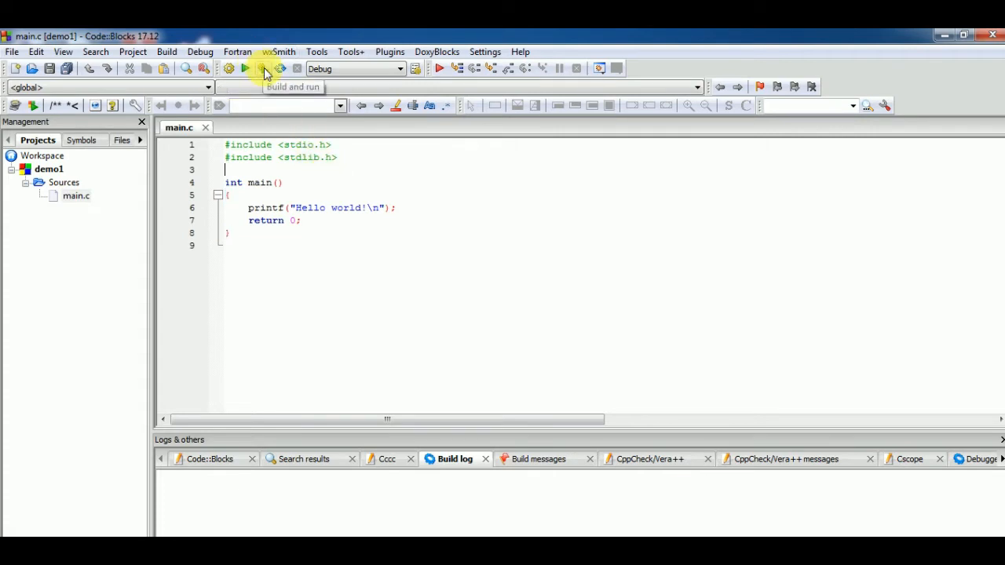
left_click(260, 69)
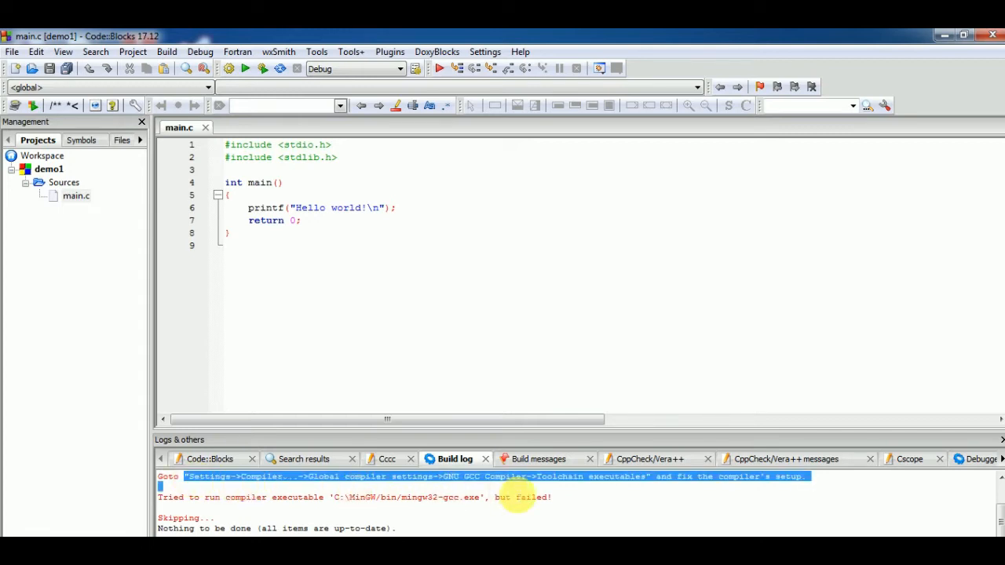
mouse_move(817, 490)
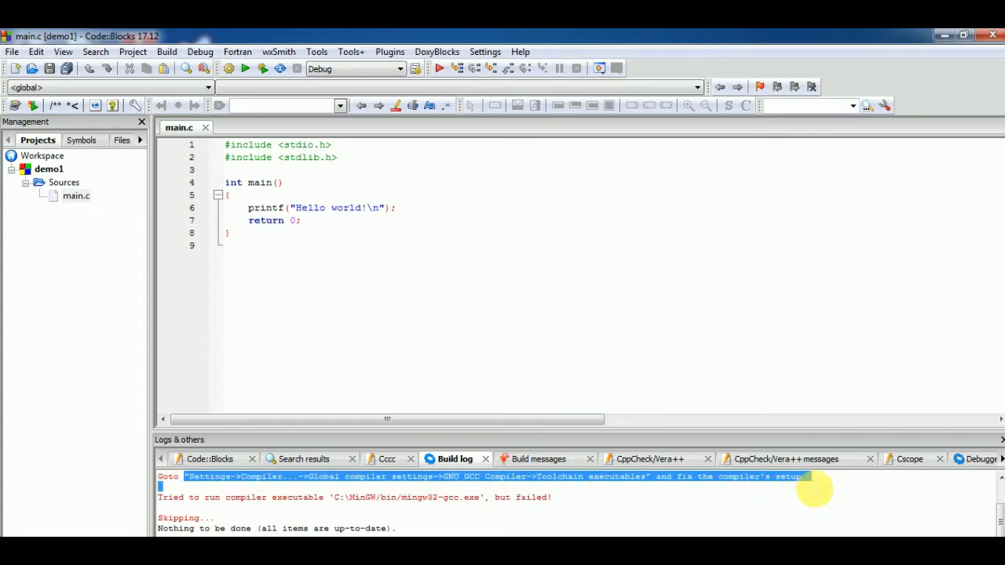
mouse_move(243, 496)
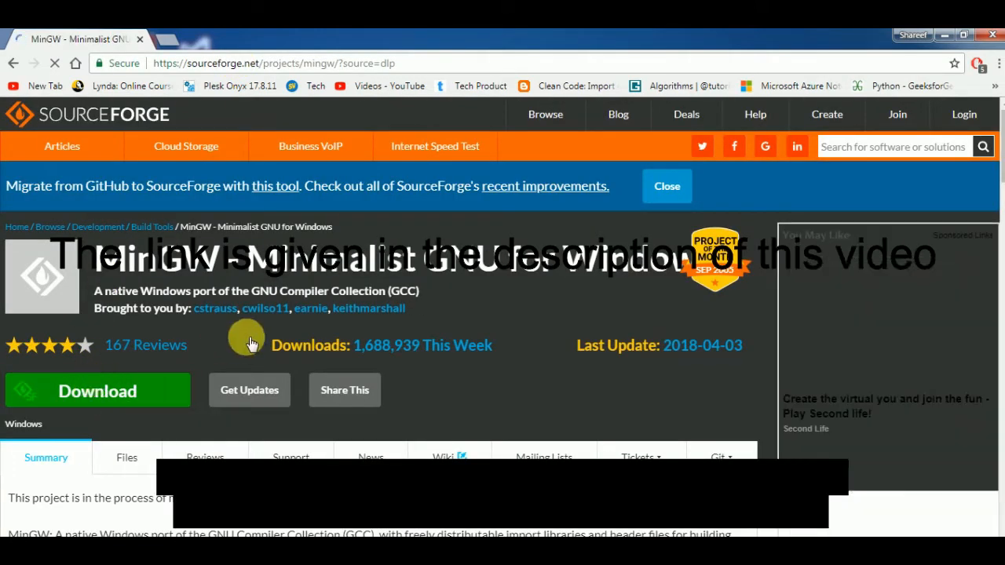
Step: Download mingw-get-setup.exe from SourceForge and launch it from the download bar
left_click(97, 389)
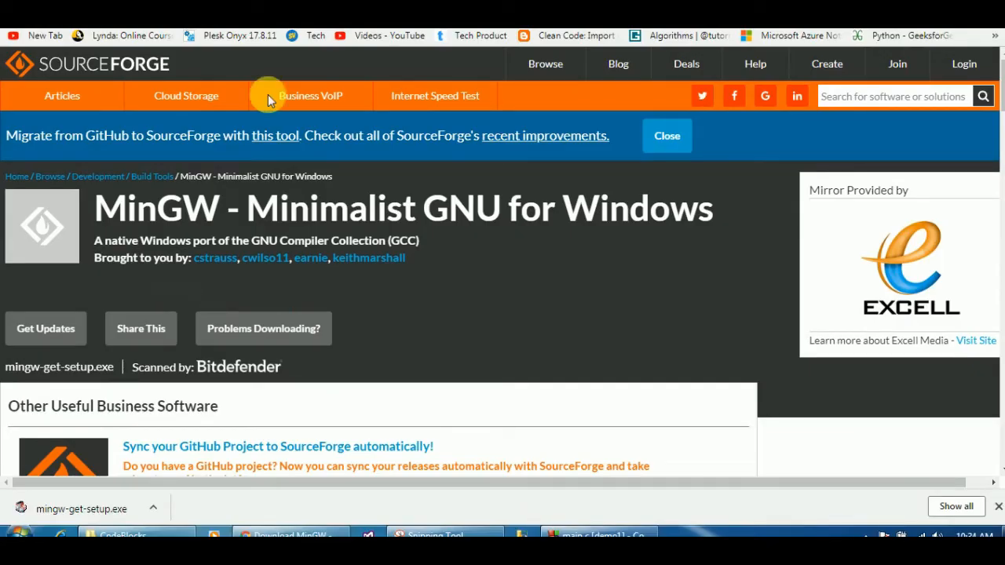
left_click(154, 509)
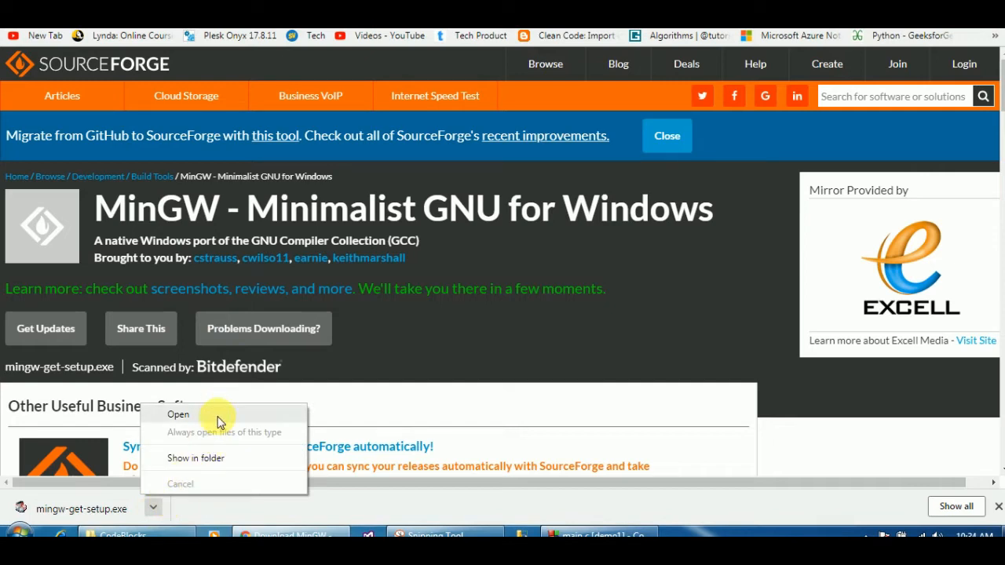
left_click(178, 415)
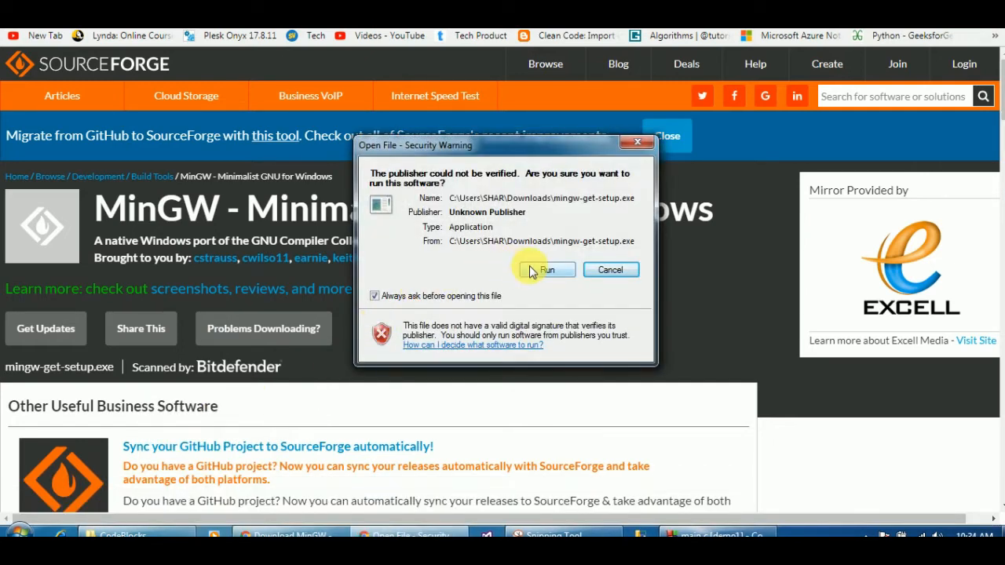
Step: Run the setup and install the MinGW installation manager into C:\MinGW, continuing to the package list
left_click(545, 270)
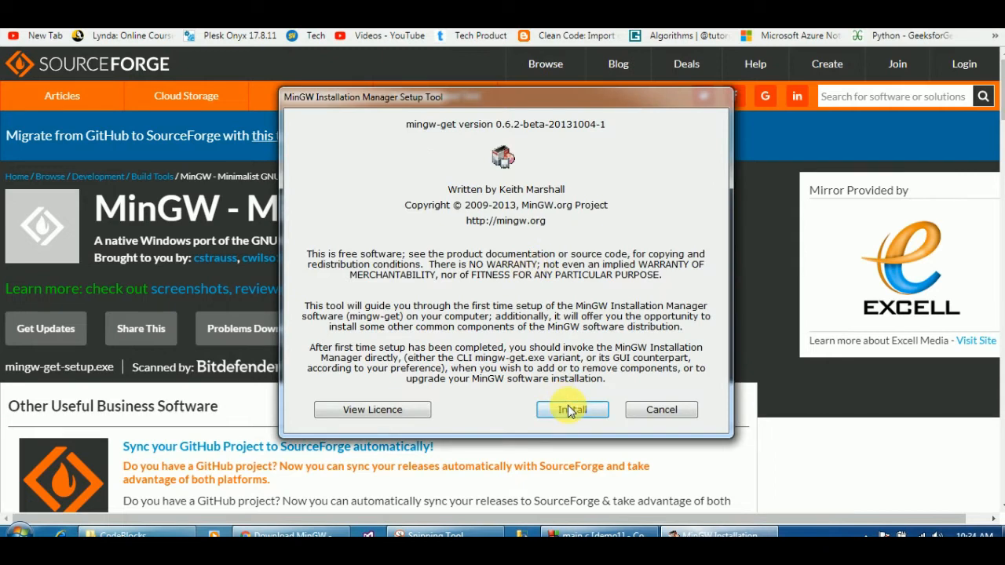
left_click(572, 410)
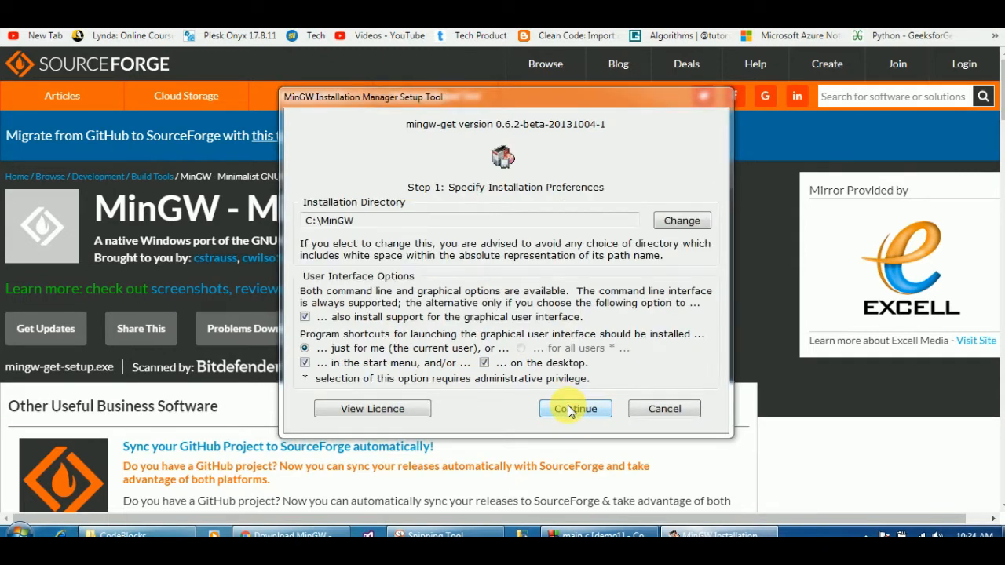
left_click(577, 408)
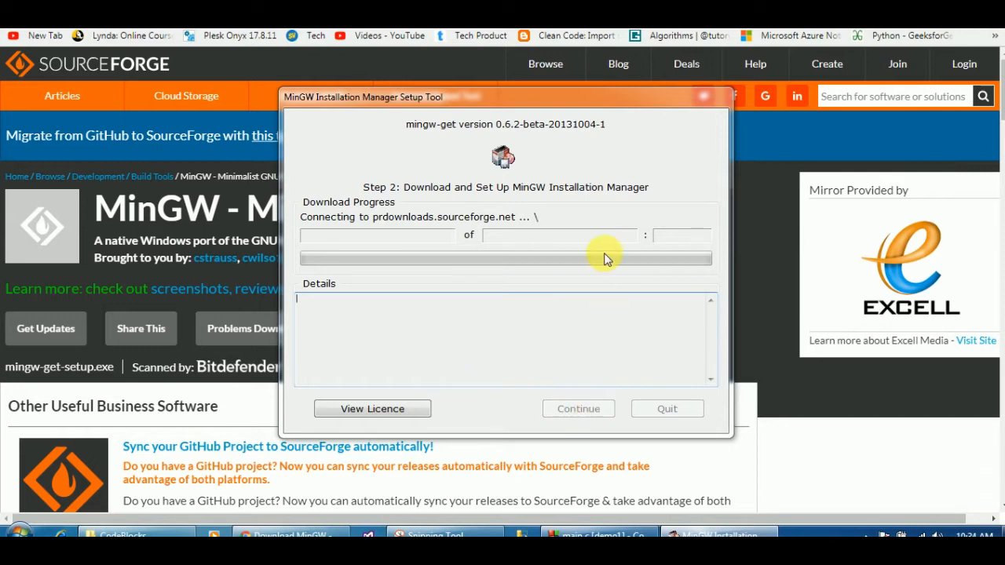
mouse_move(531, 206)
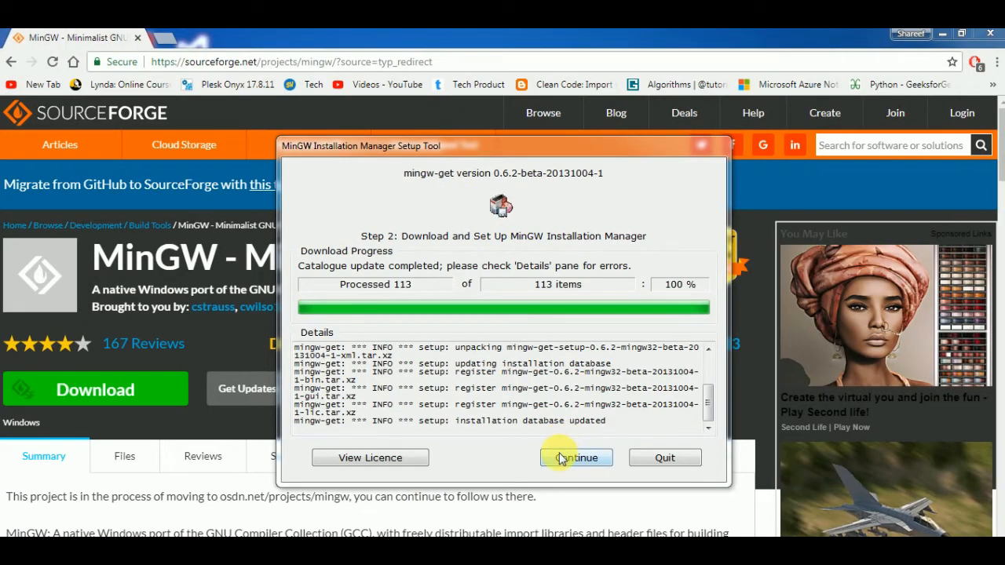
left_click(575, 457)
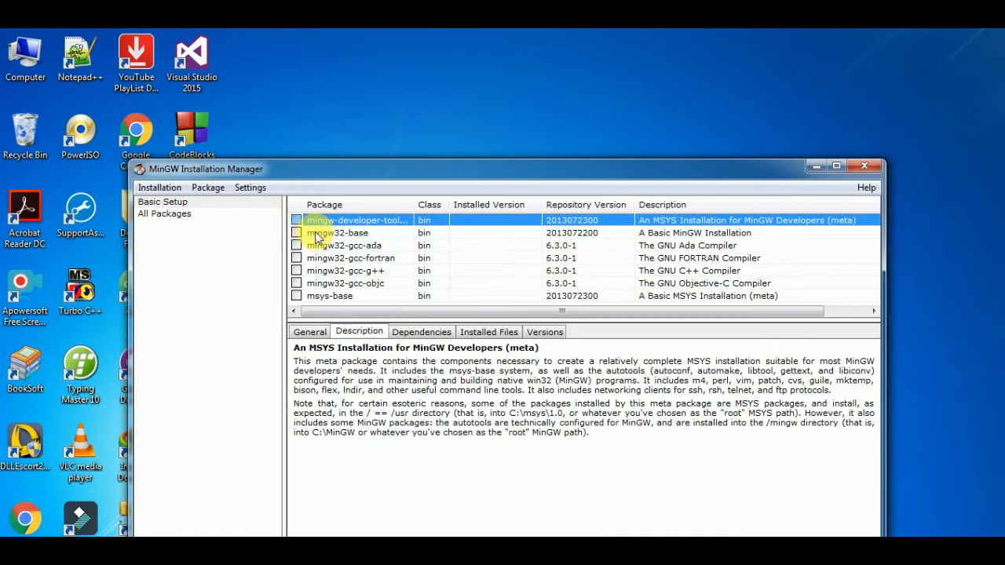
Step: Mark the mingw-developer-toolkit and another compiler package for installation
left_click(296, 233)
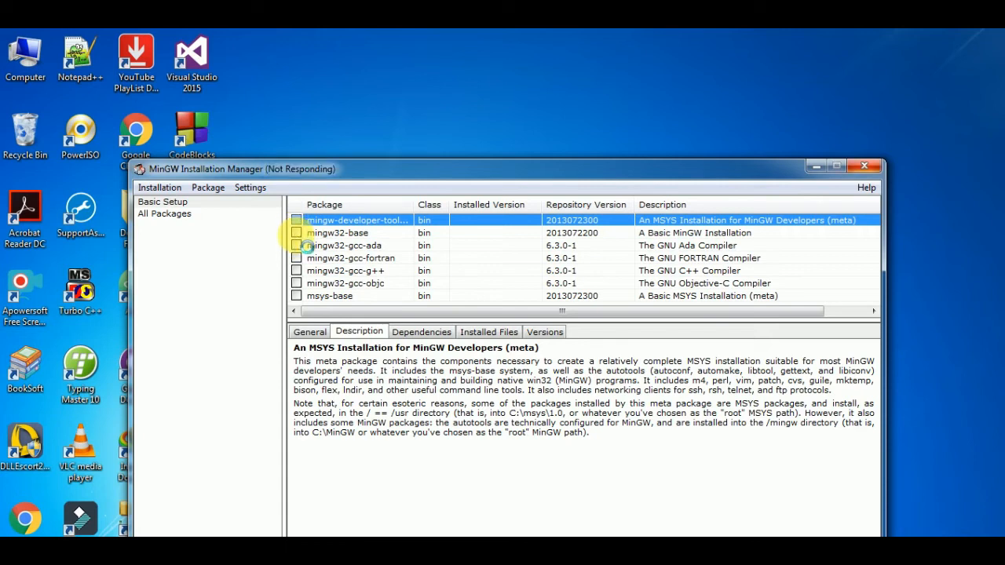
right_click(337, 233)
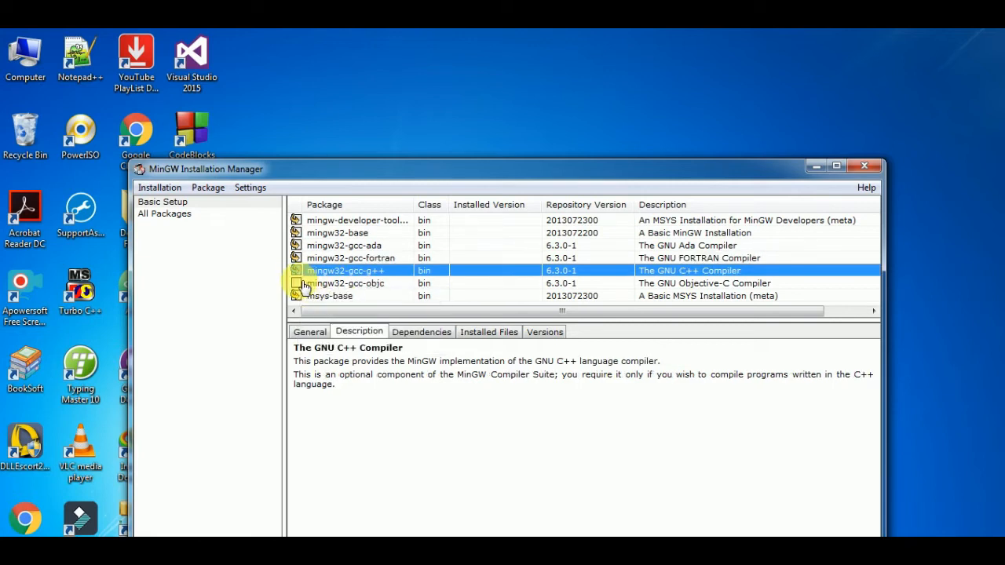
left_click(346, 283)
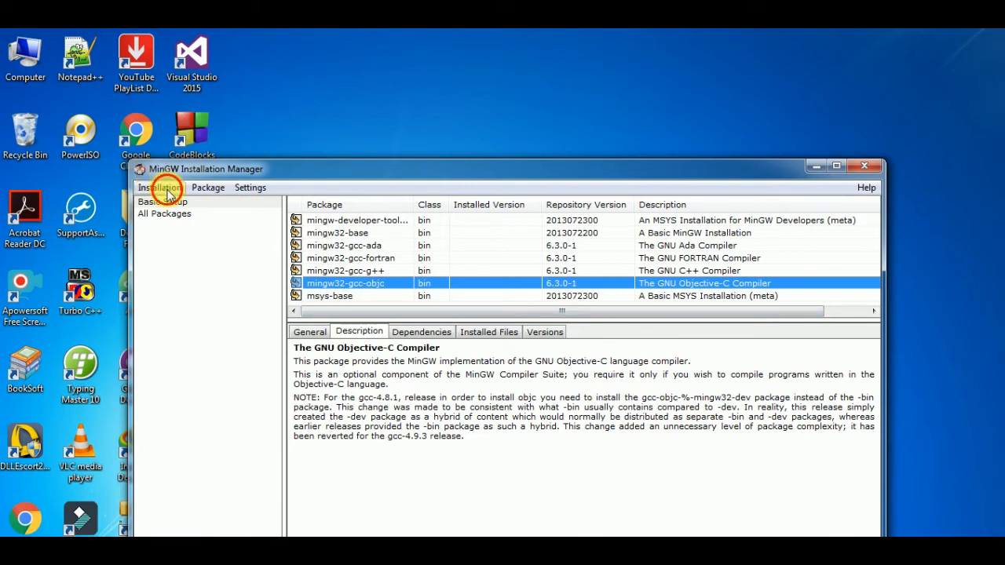
Step: Apply the scheduled package changes, let the progress dialog close, and exit the installation manager
left_click(160, 187)
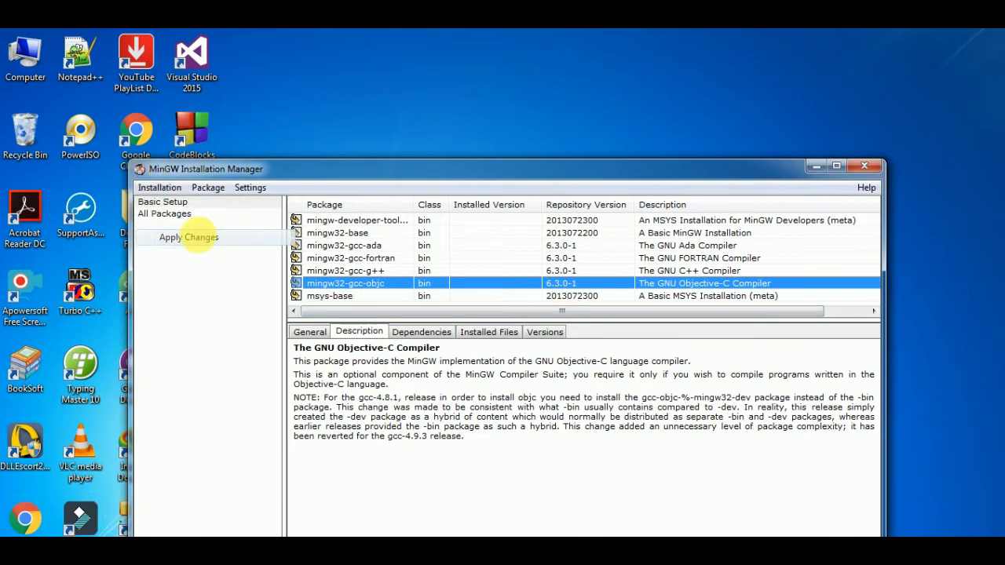
left_click(188, 237)
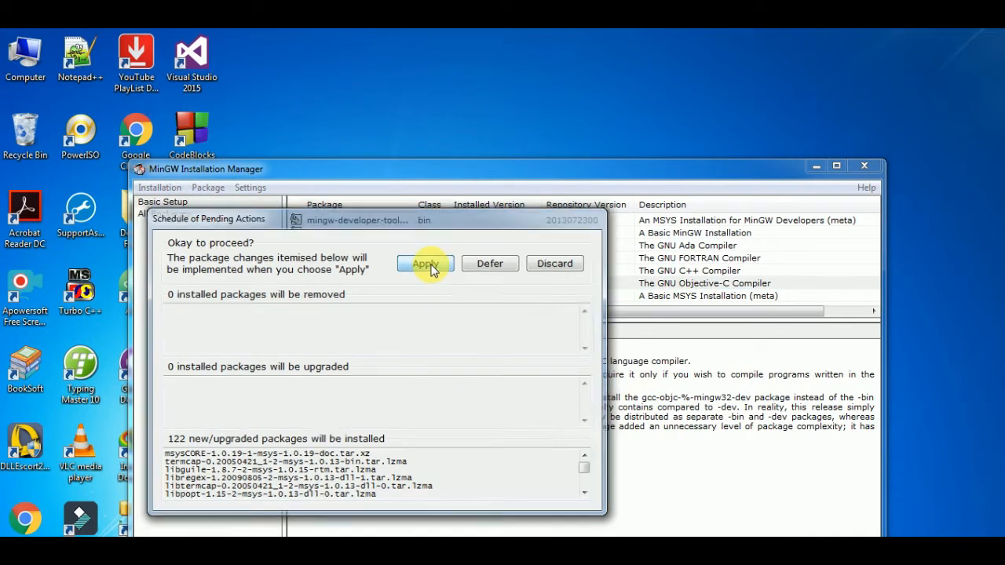
left_click(425, 264)
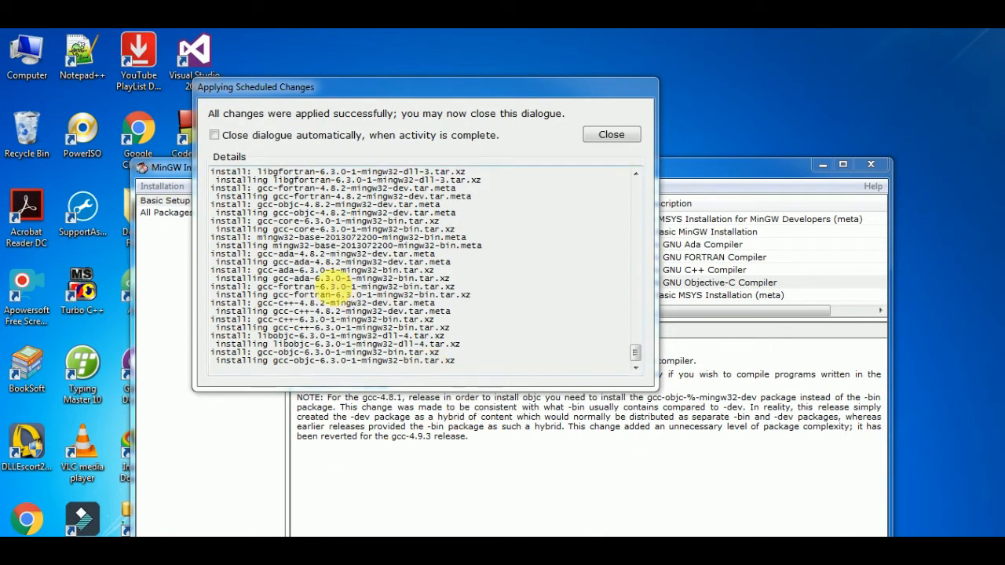
left_click(216, 135)
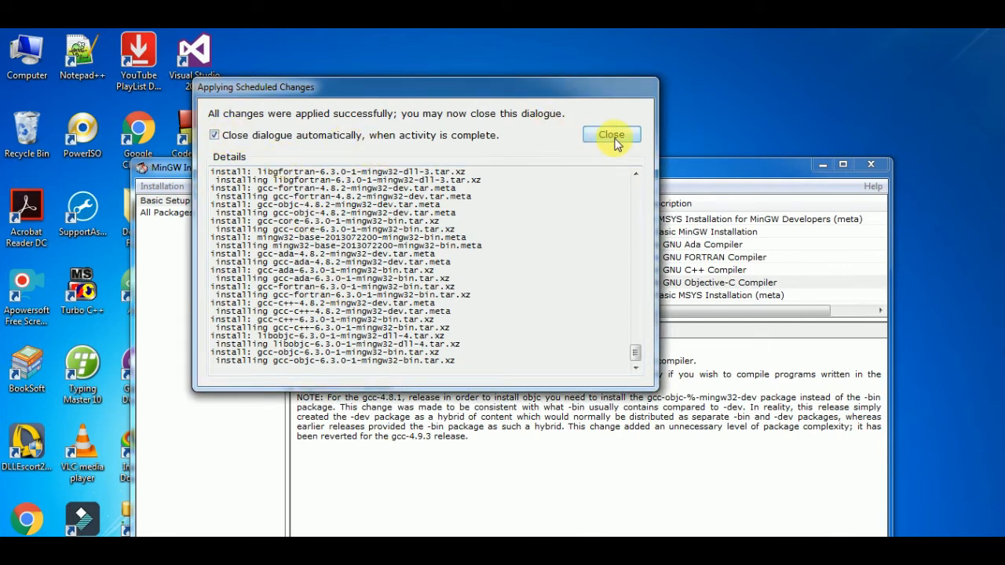
left_click(612, 135)
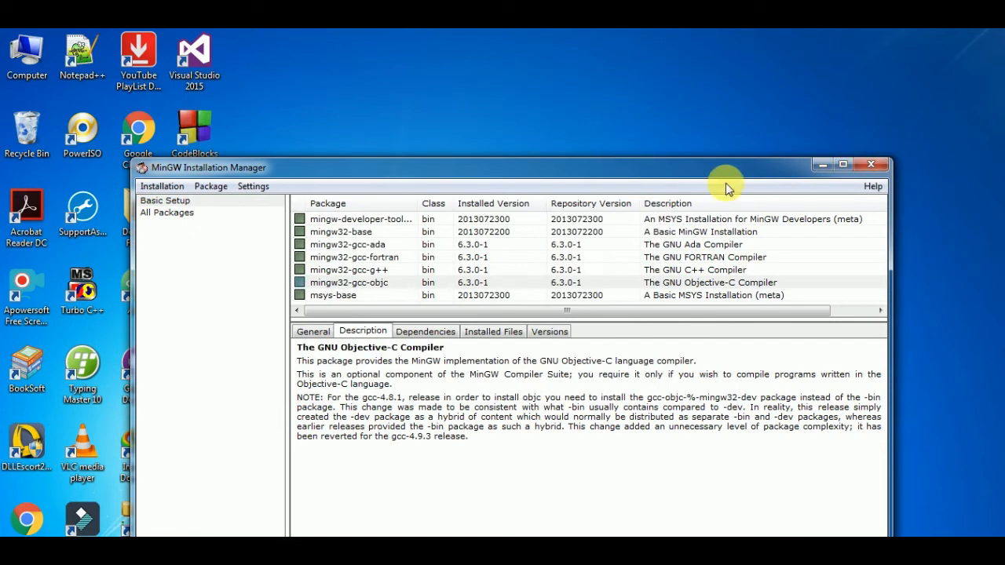
mouse_move(872, 165)
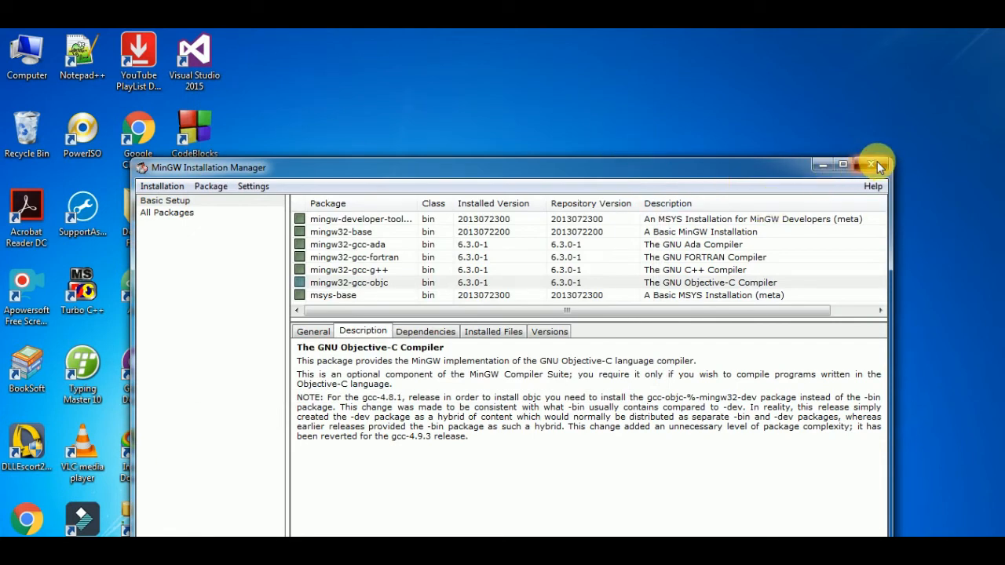
left_click(873, 165)
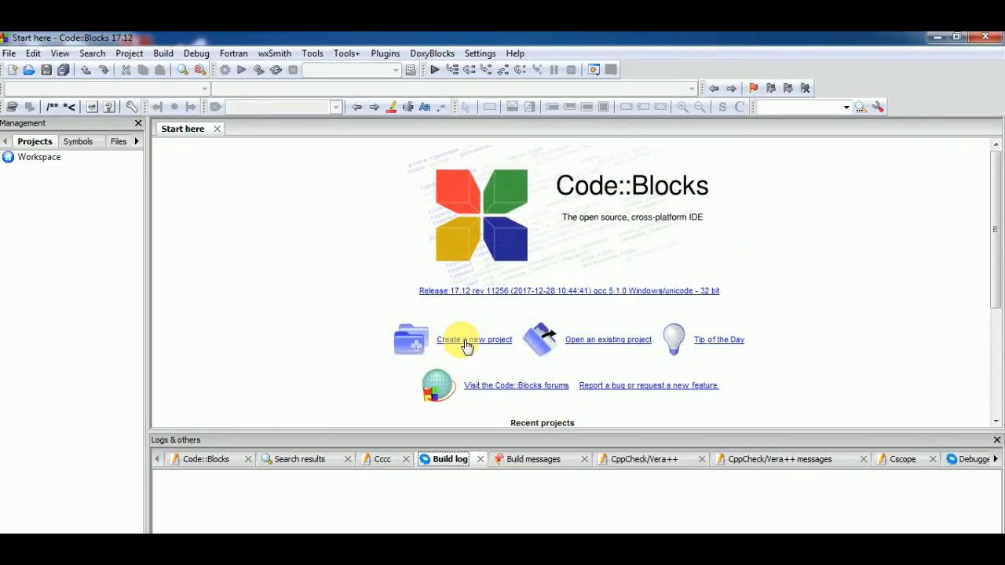
Step: Start a new C console application titled sample and begin browsing for its project folder
left_click(466, 339)
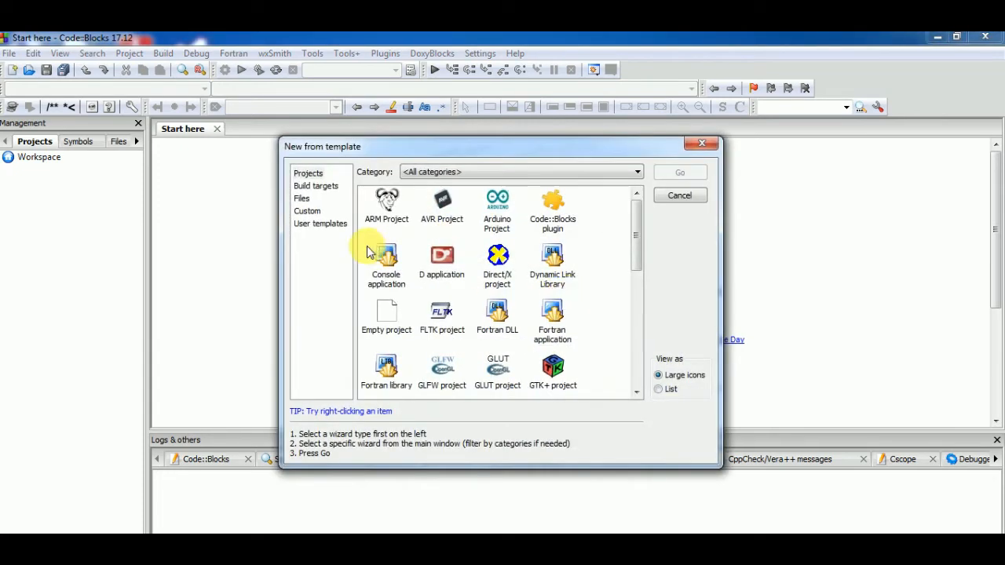
left_click(386, 264)
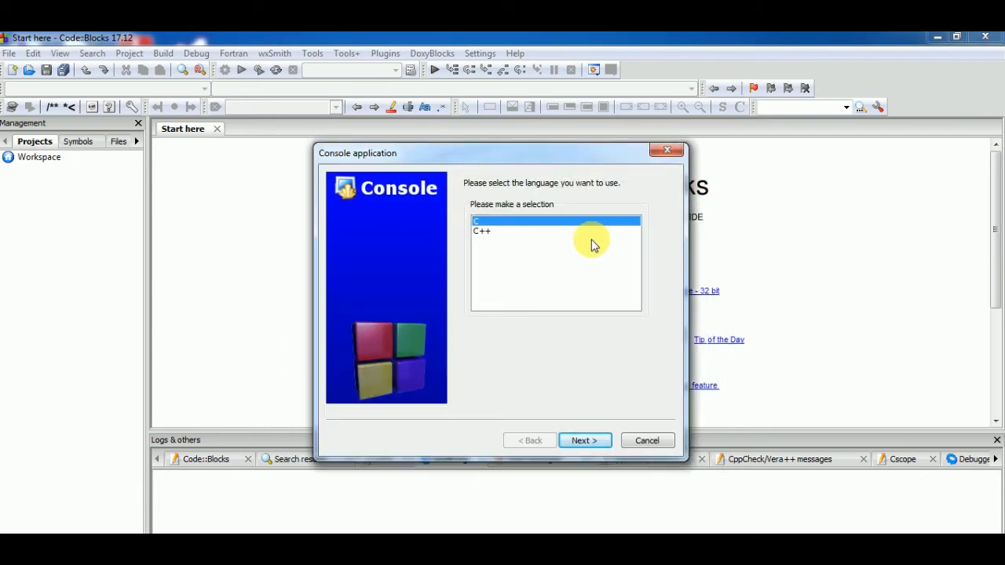
left_click(585, 439)
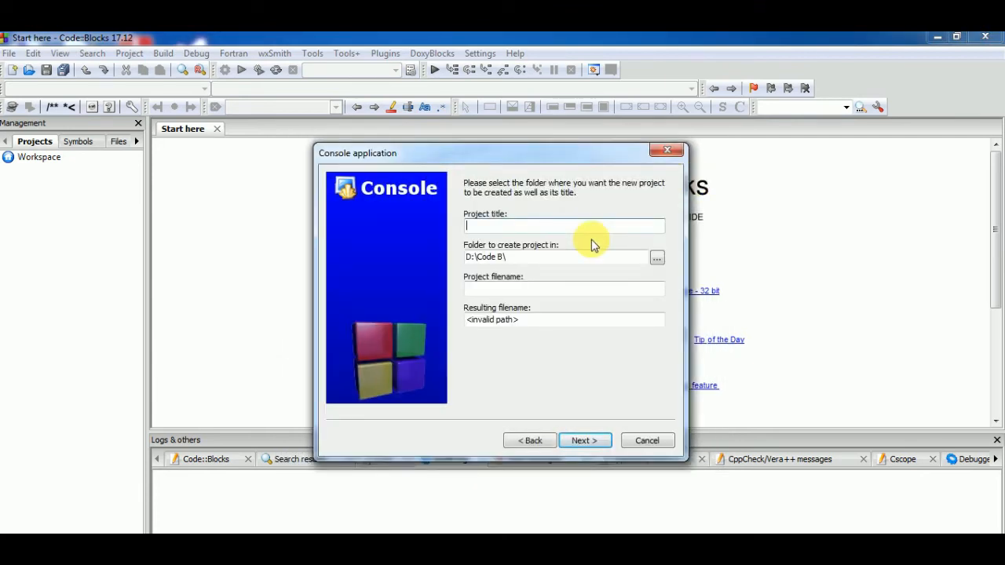
type("sample")
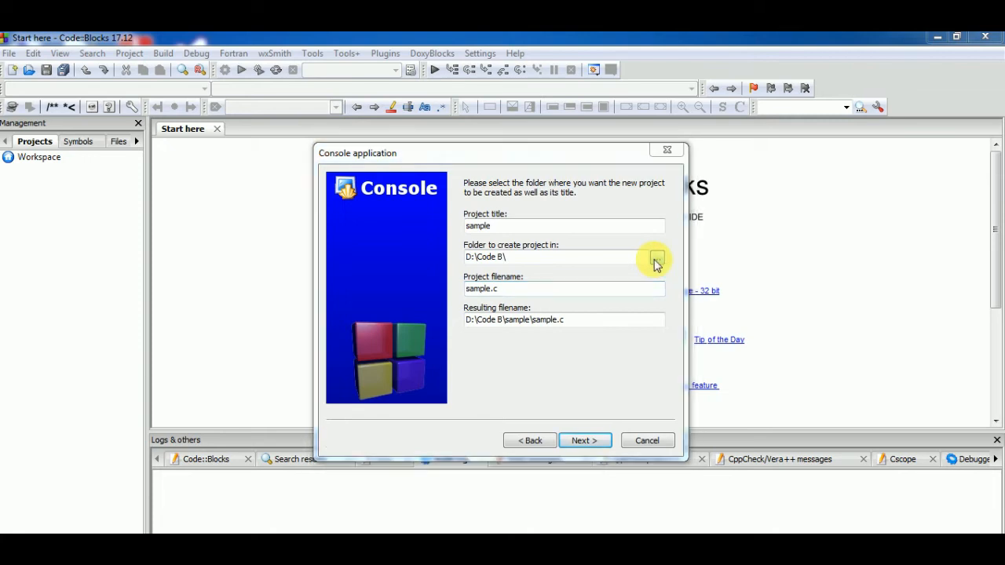
left_click(656, 260)
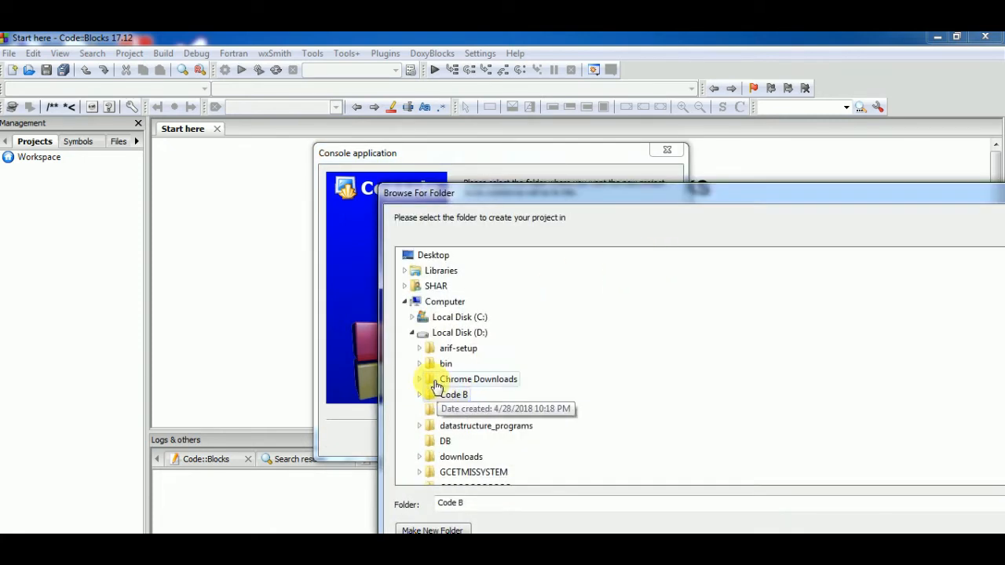
Step: Create a 'code blocks' folder on drive D and confirm it as the sample project location
left_click(459, 333)
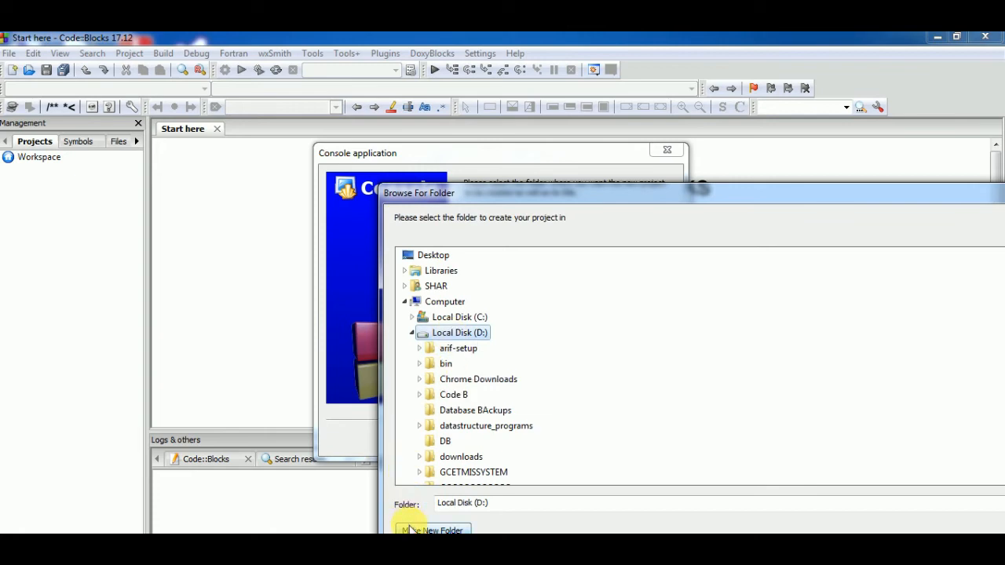
left_click(434, 531)
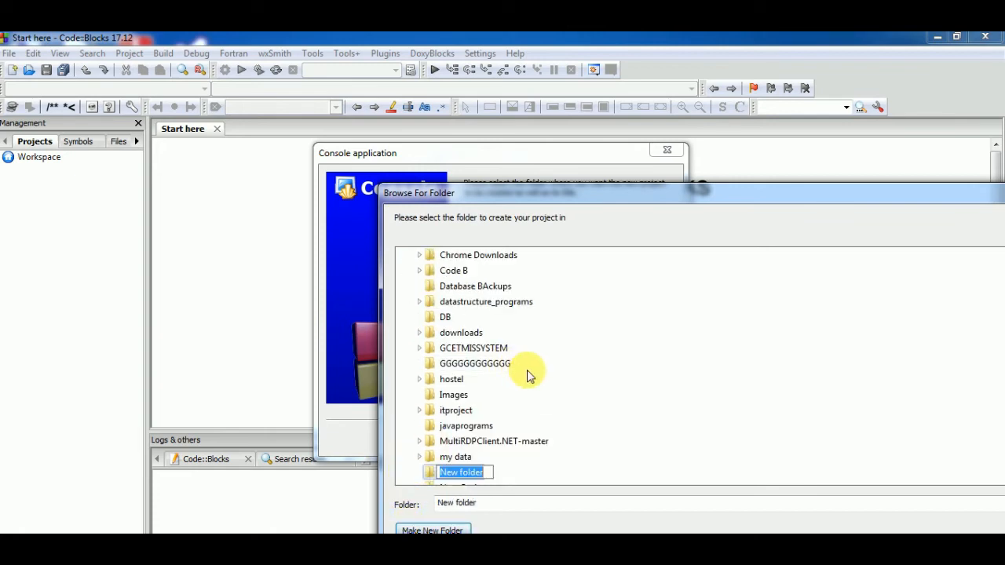
type("c")
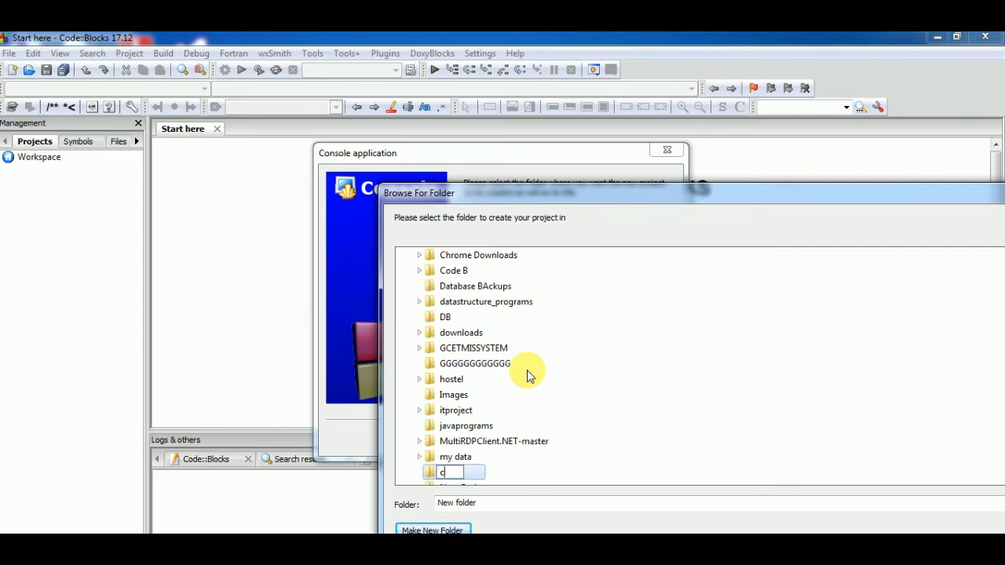
type("ode blocks")
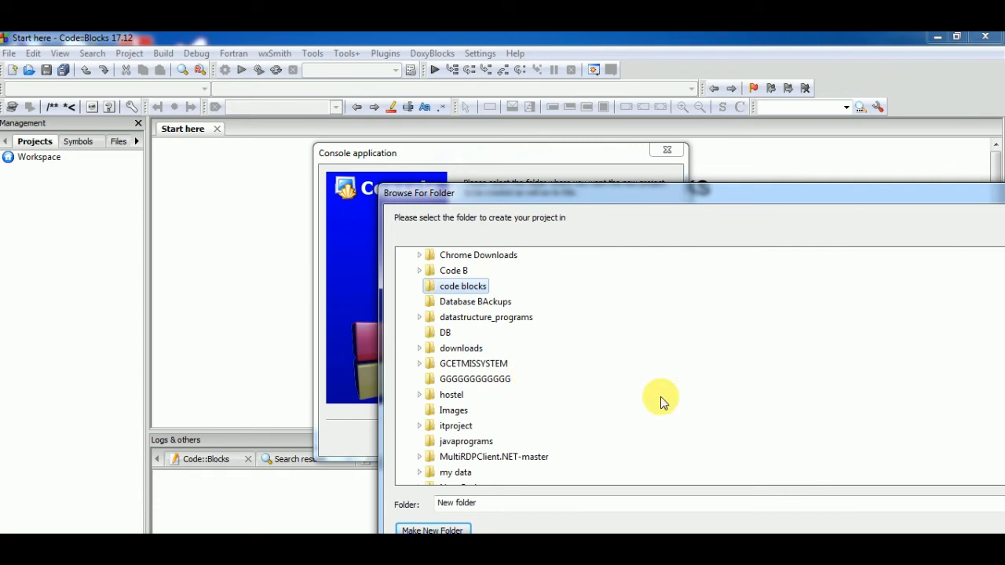
mouse_move(641, 204)
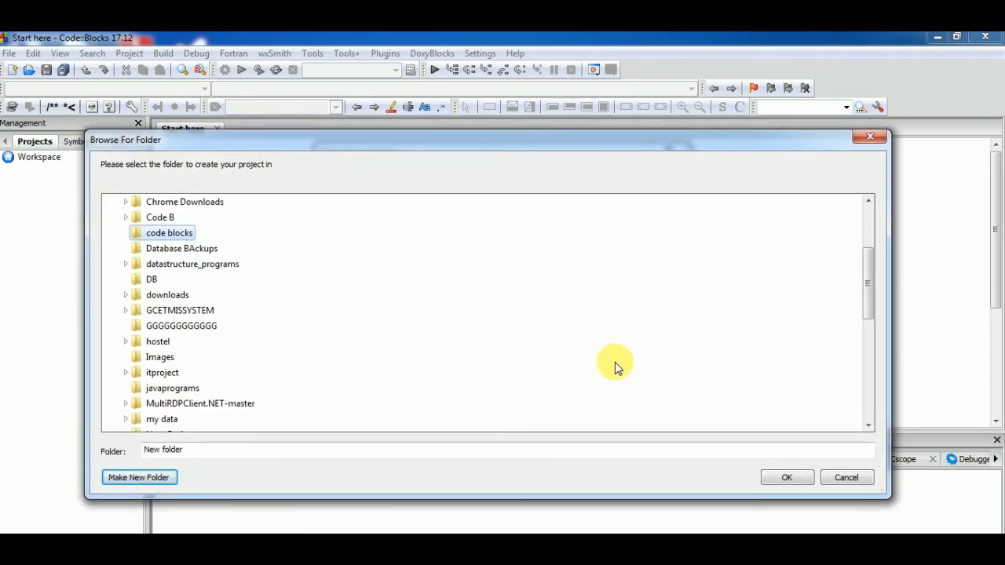
left_click(786, 477)
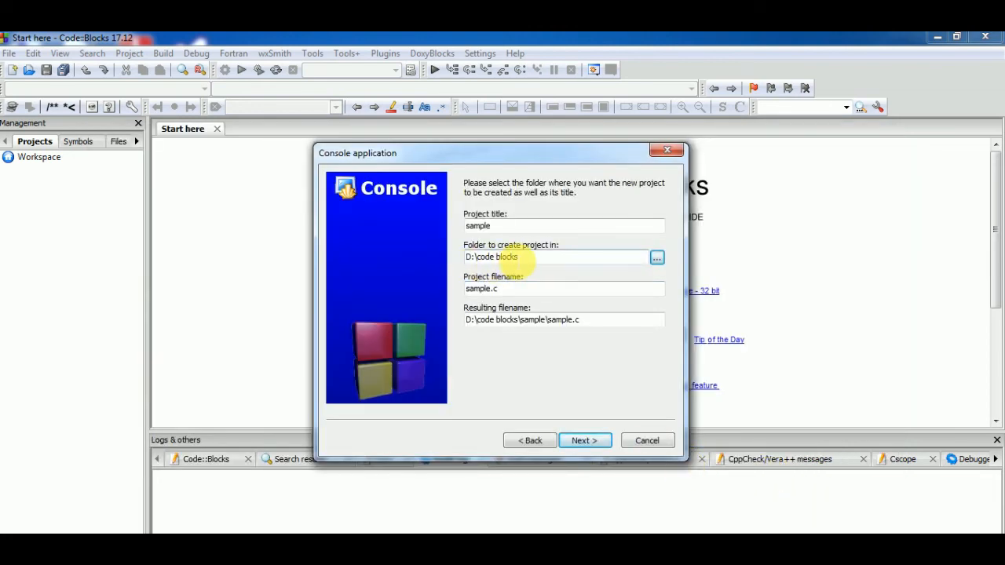
Step: Finish the sample project with the GNU GCC Compiler and open its main.c from Sources
left_click(585, 439)
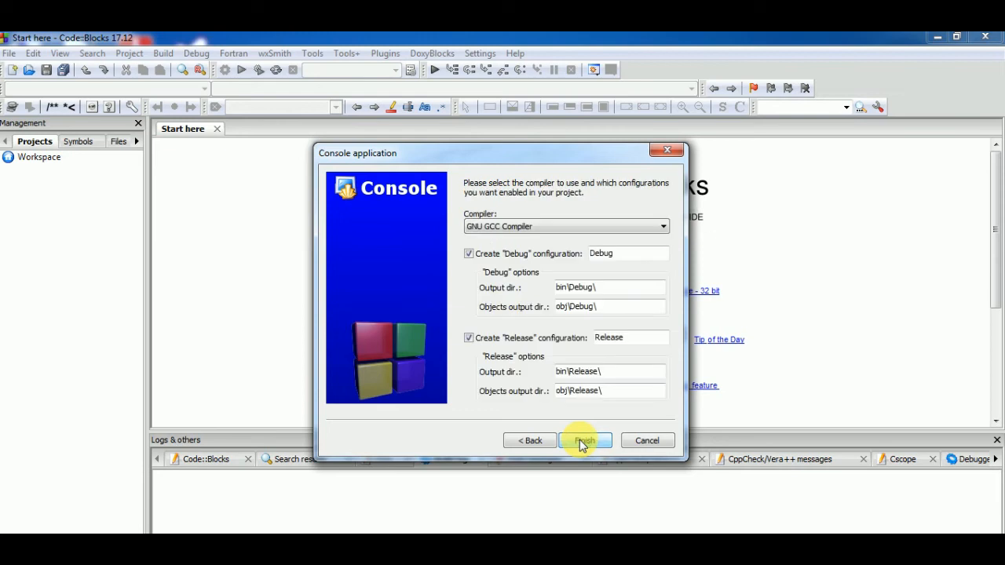
left_click(586, 440)
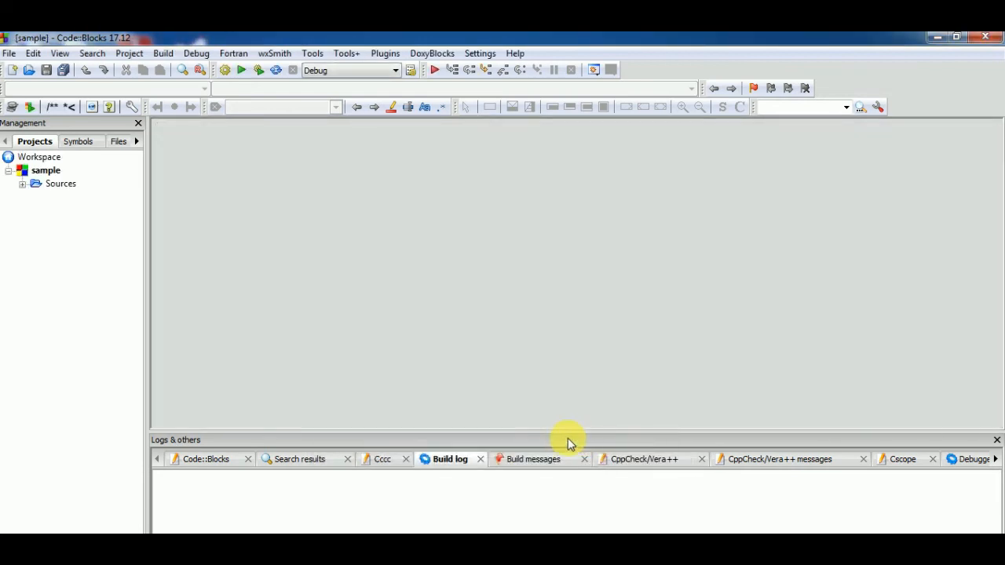
left_click(22, 182)
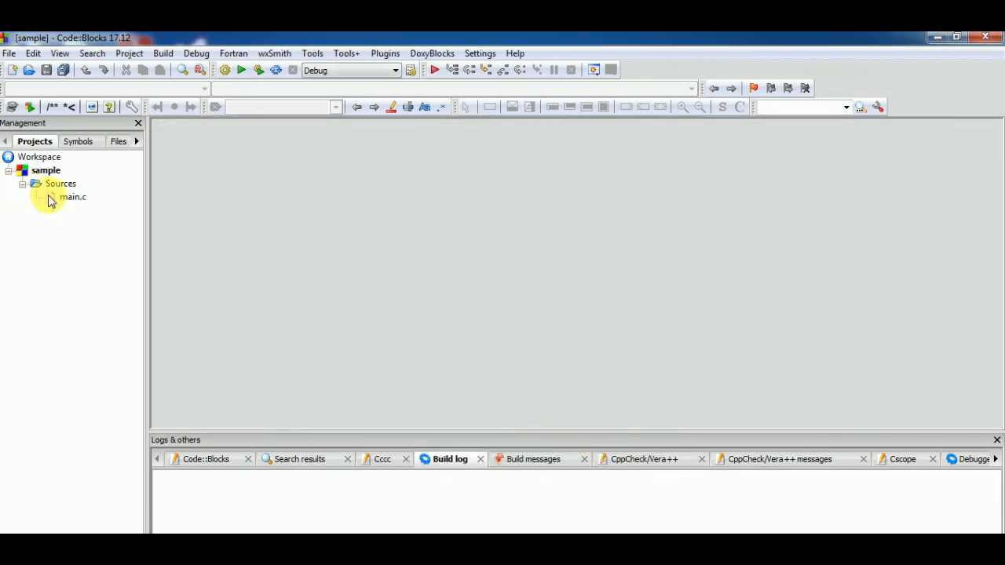
double_click(72, 197)
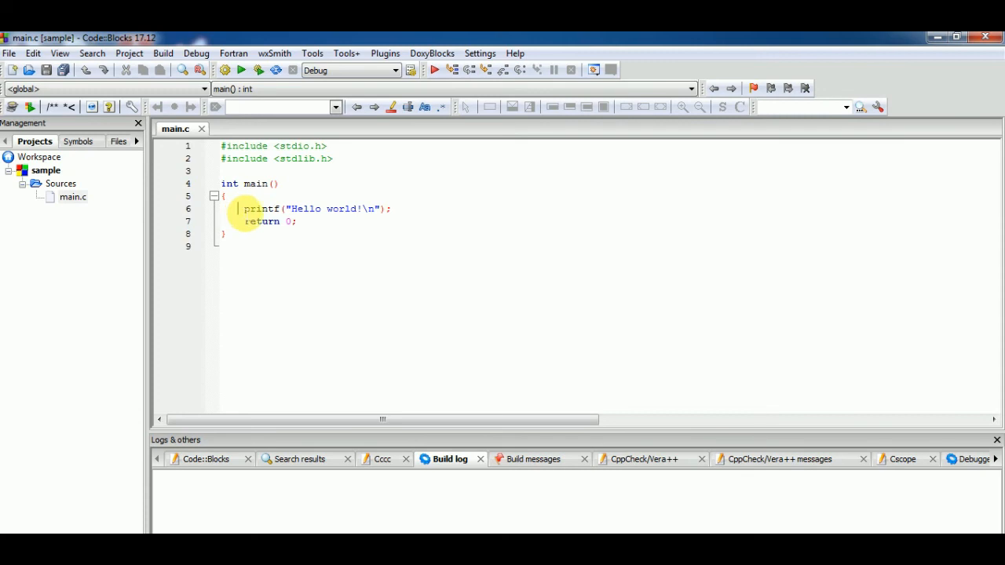
mouse_move(412, 212)
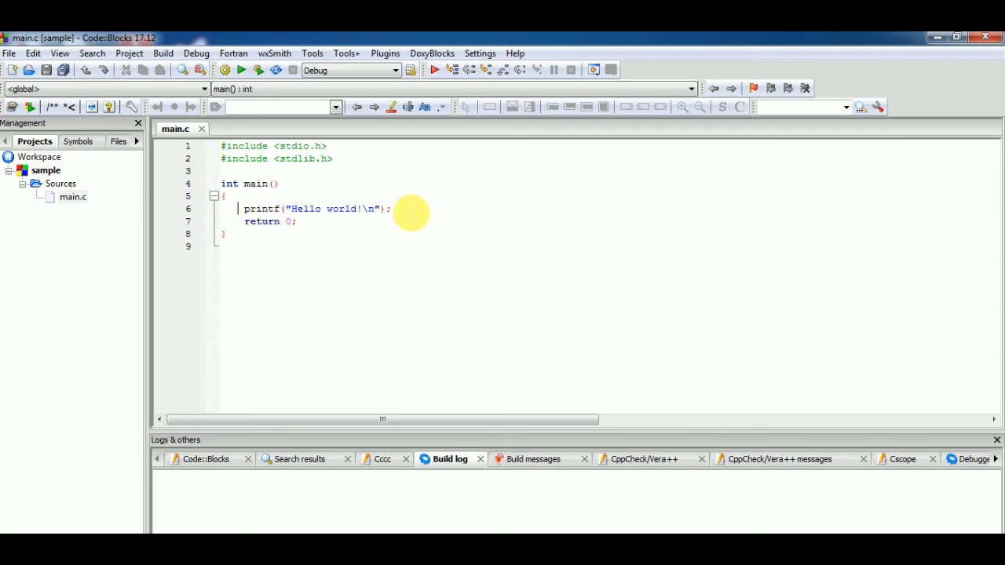
Step: Duplicate the printf line so Hello world prints seven times, one per line, and save main.c
triple_click(291, 207)
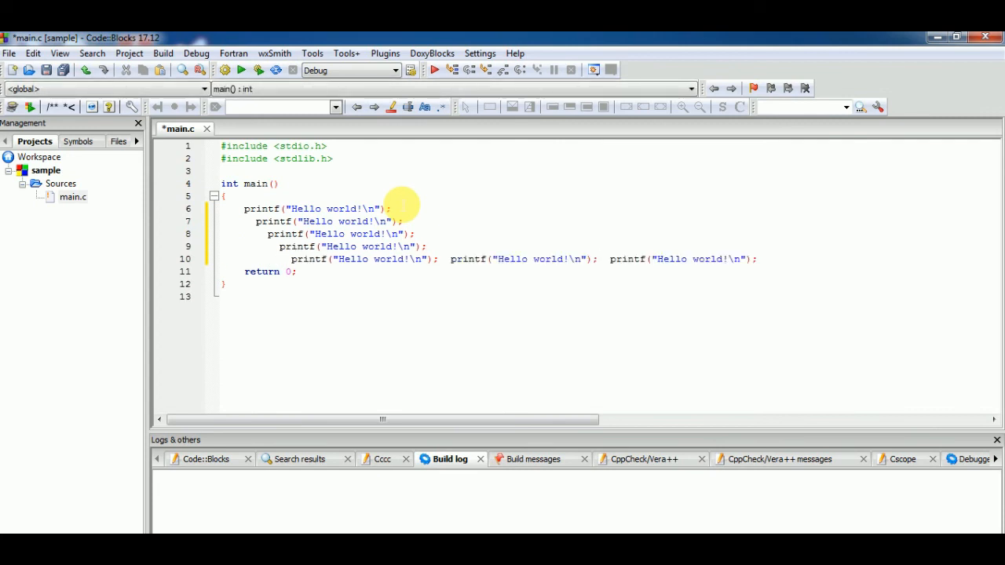
mouse_move(449, 259)
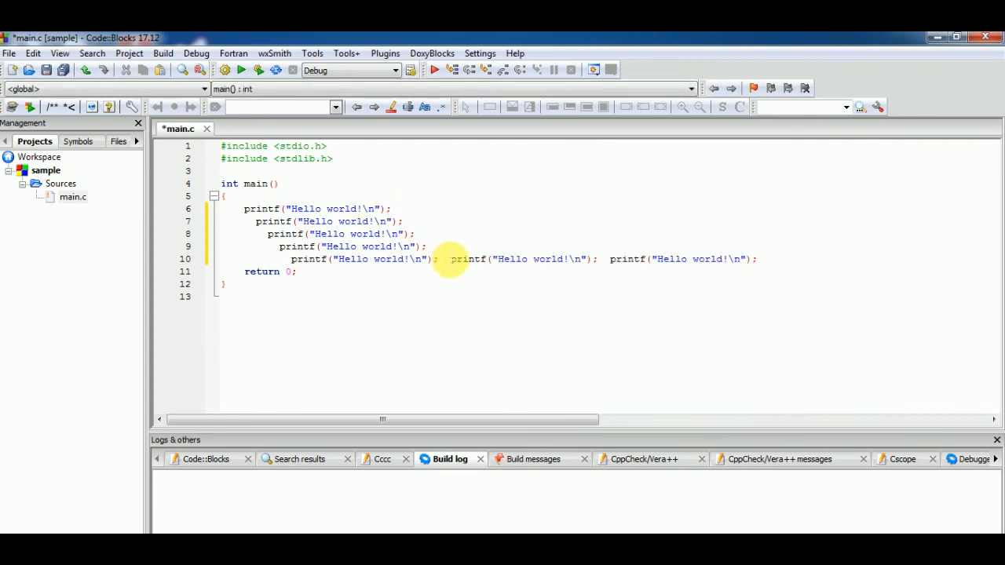
key("Enter")
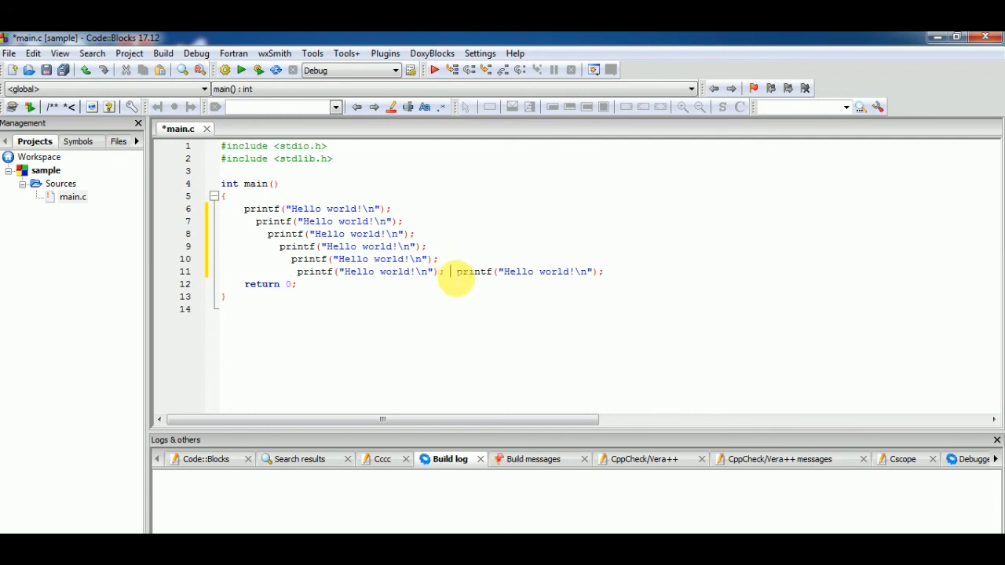
key("Enter")
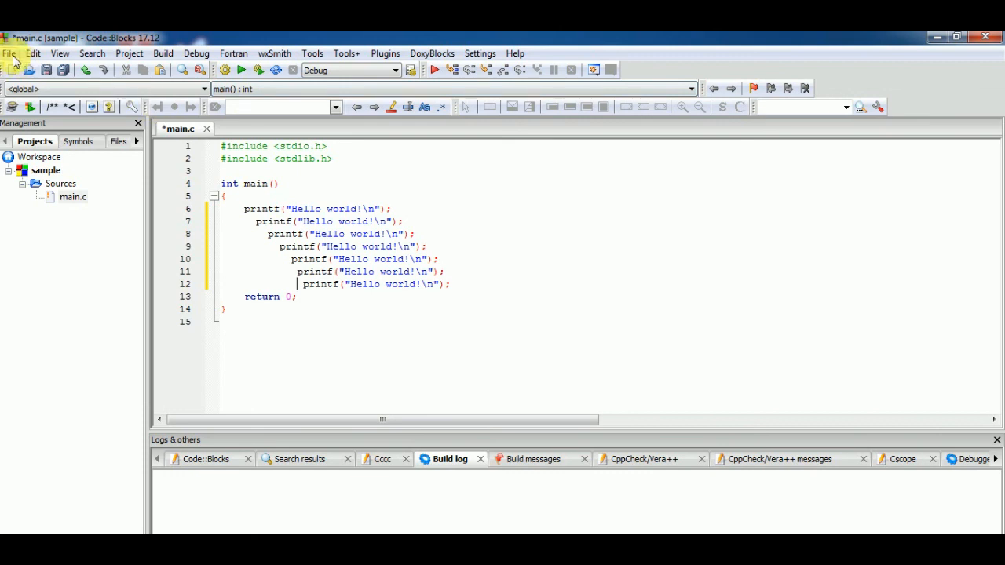
left_click(11, 54)
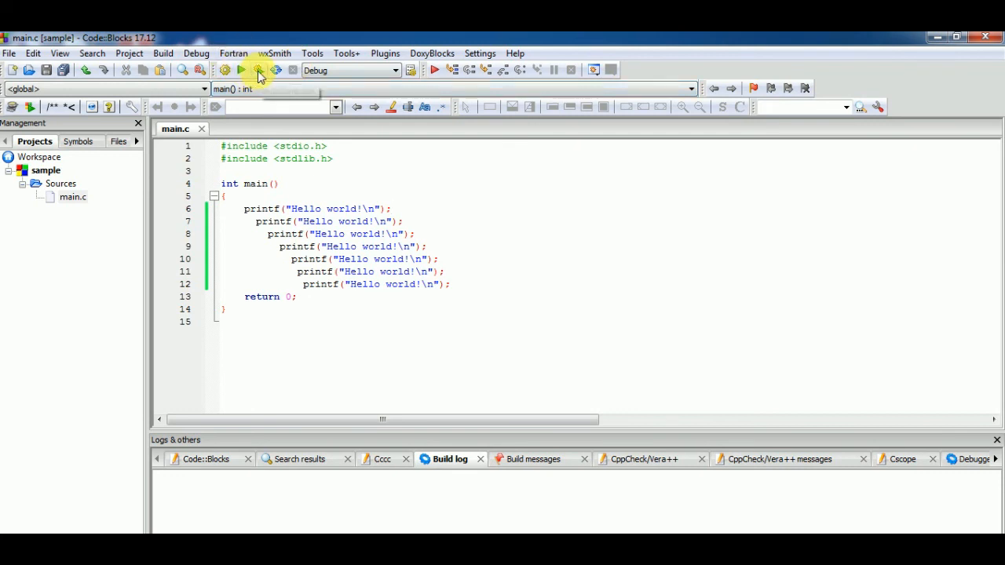
Step: Build and run the sample project so the console prints Hello world seven times
left_click(260, 69)
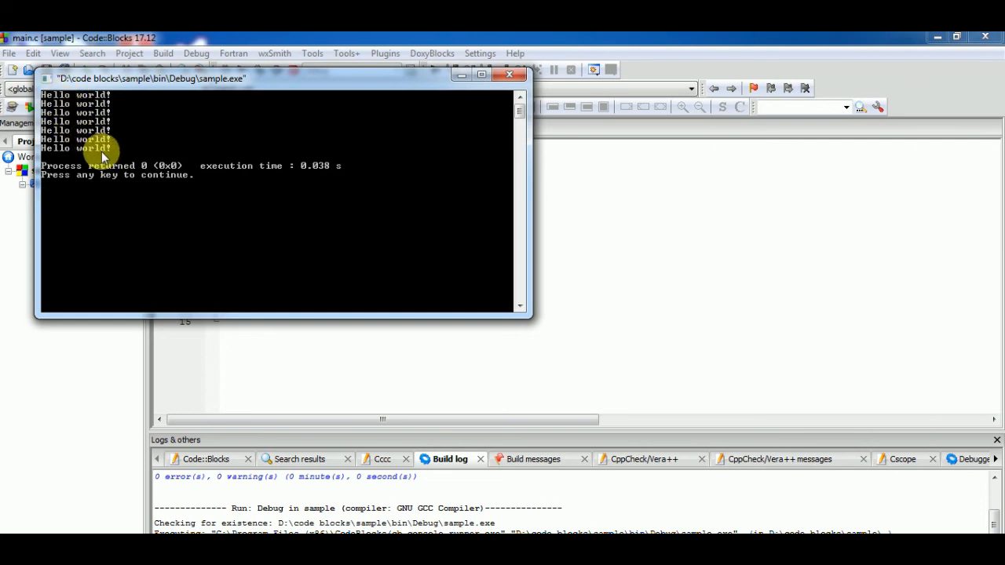
mouse_move(191, 167)
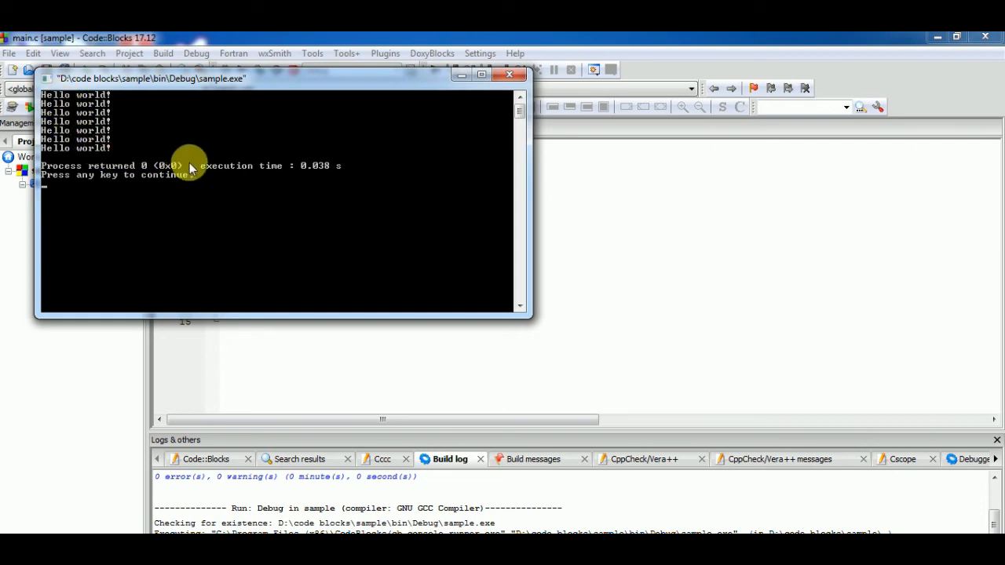